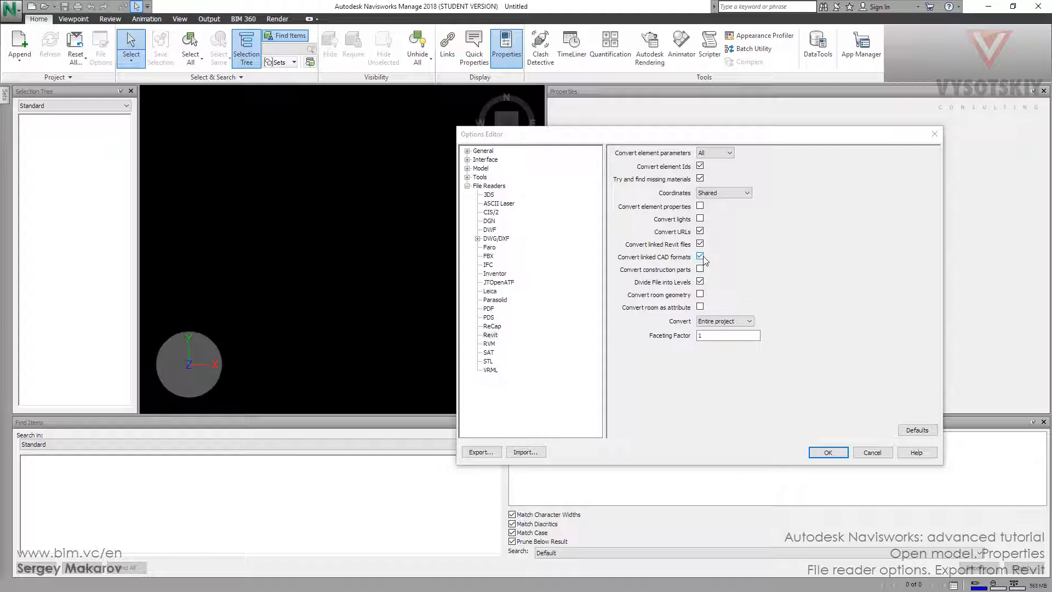
# Step: Enable Convert element properties and Convert lights in the Revit file reader options
pyautogui.click(700, 257)
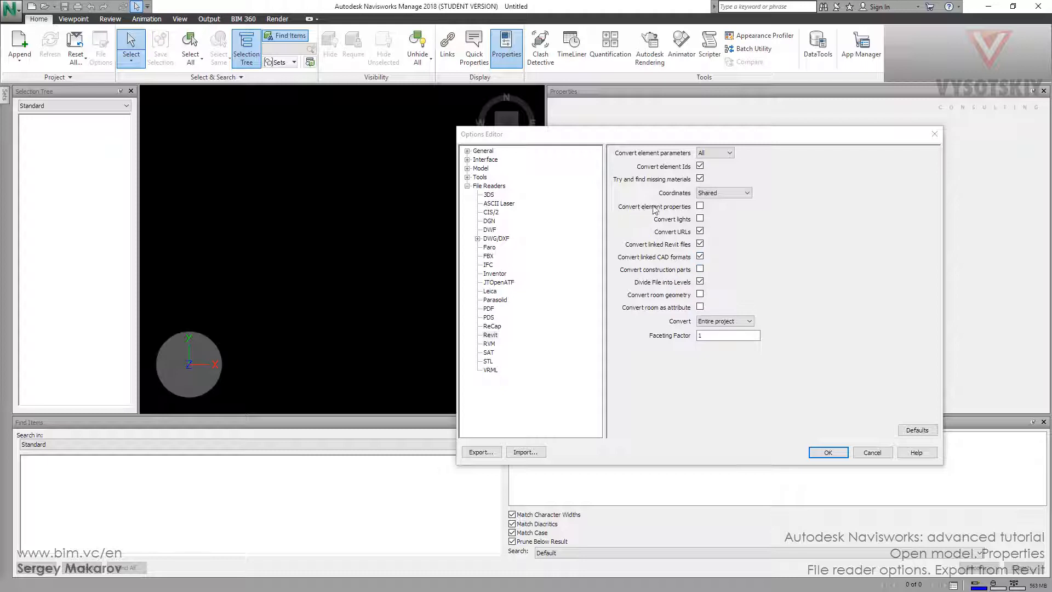
pyautogui.click(700, 206)
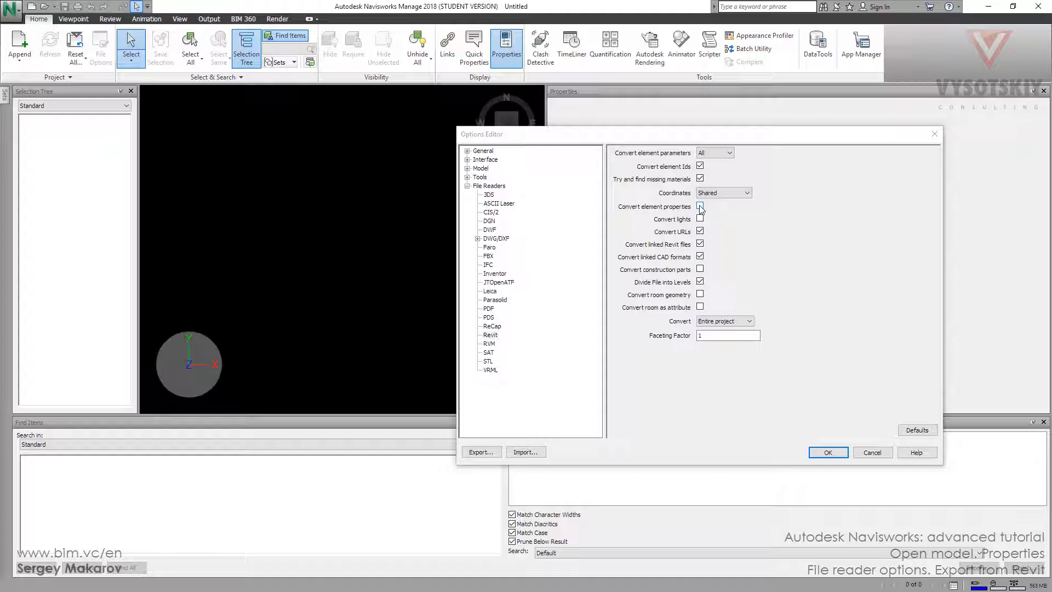
pyautogui.click(699, 206)
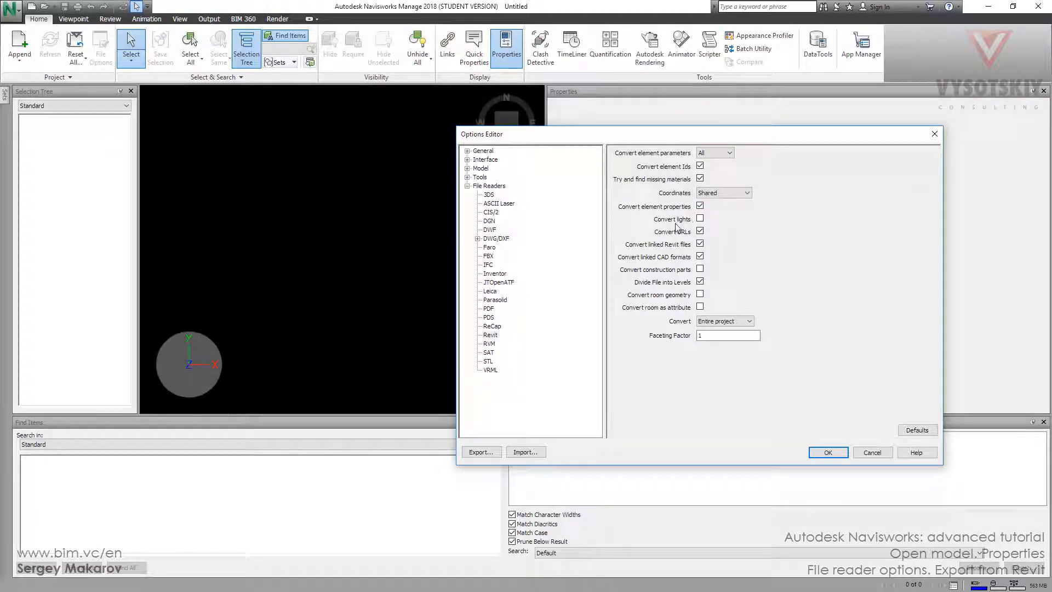
pyautogui.click(699, 231)
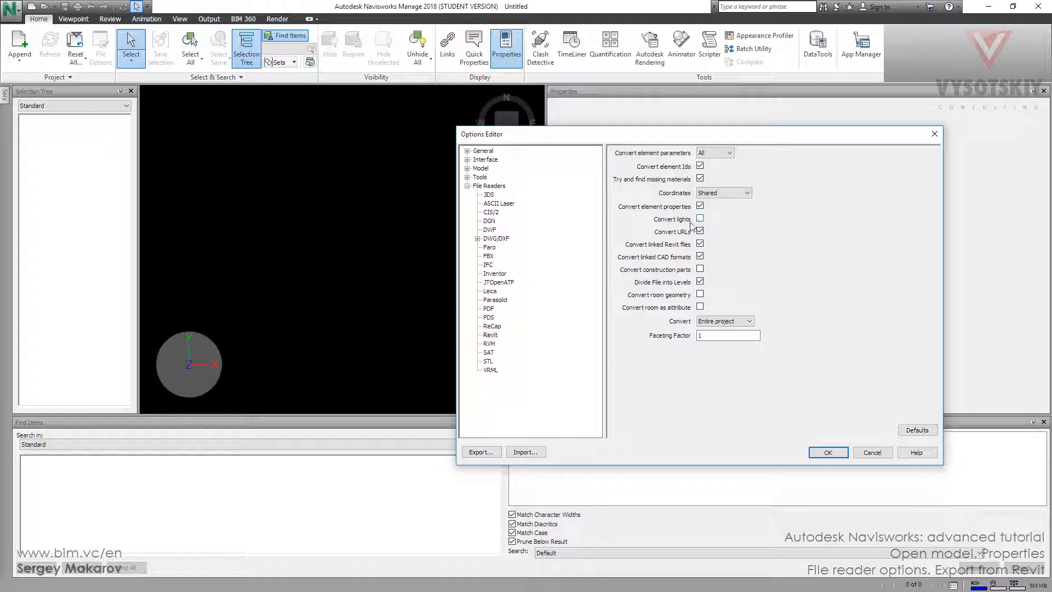
pyautogui.click(700, 218)
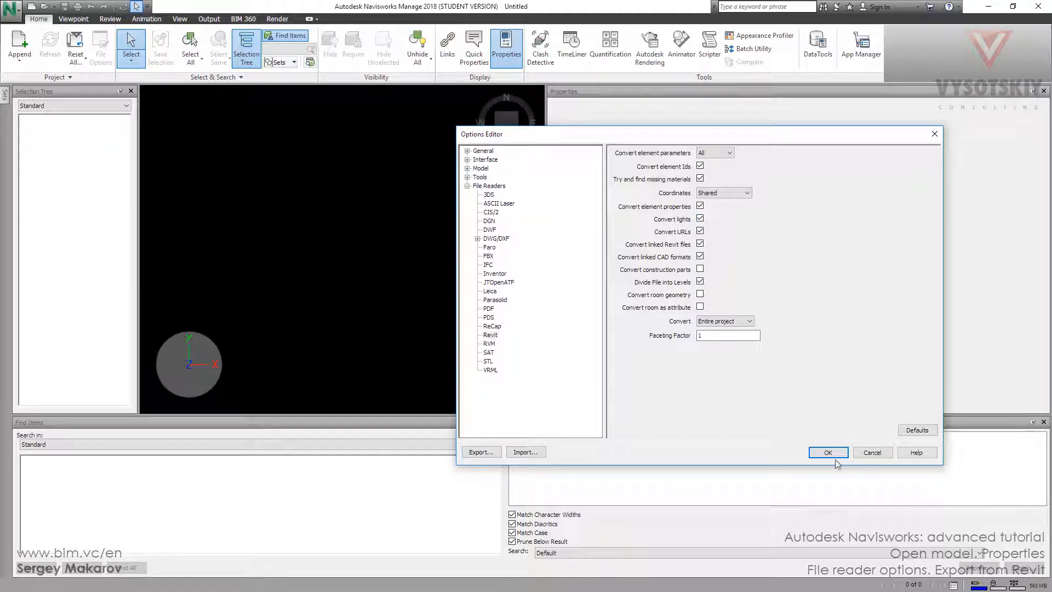
# Step: Apply the Revit reader settings and review the Viewpoint lighting modes
pyautogui.click(827, 452)
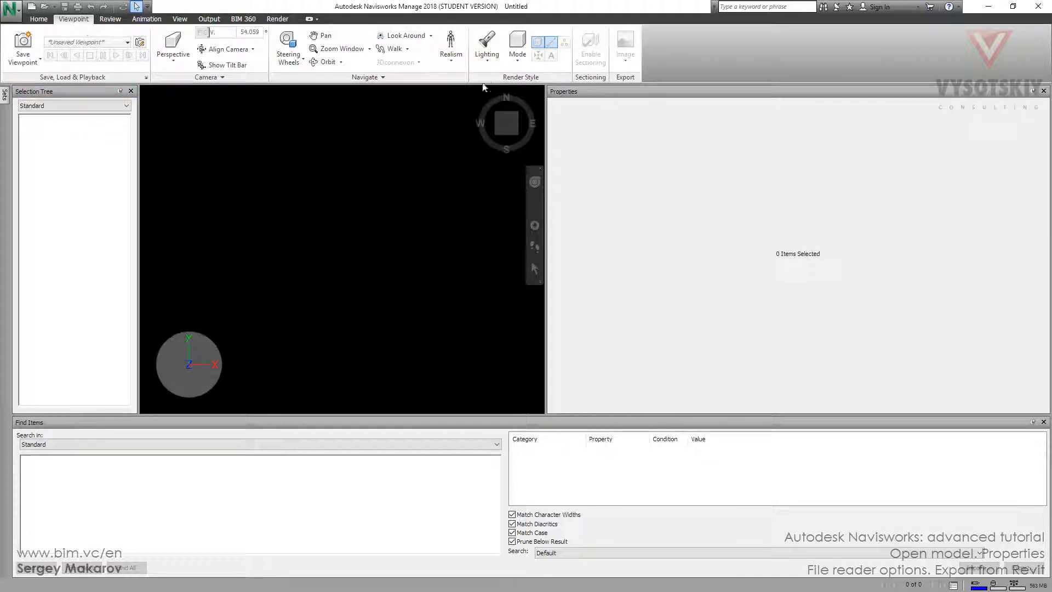
pyautogui.click(486, 47)
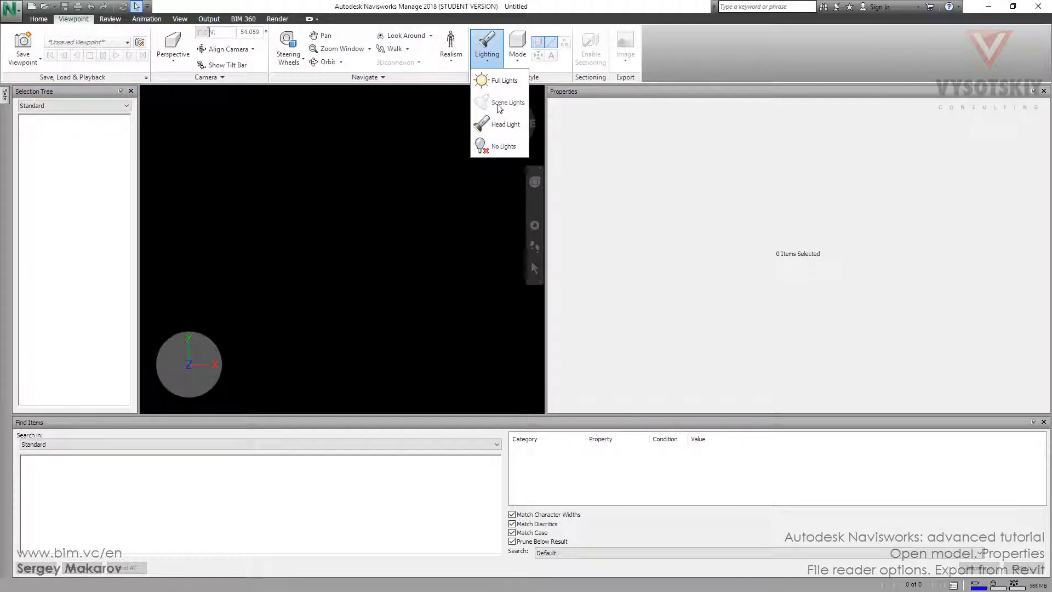
pyautogui.moveTo(499, 102)
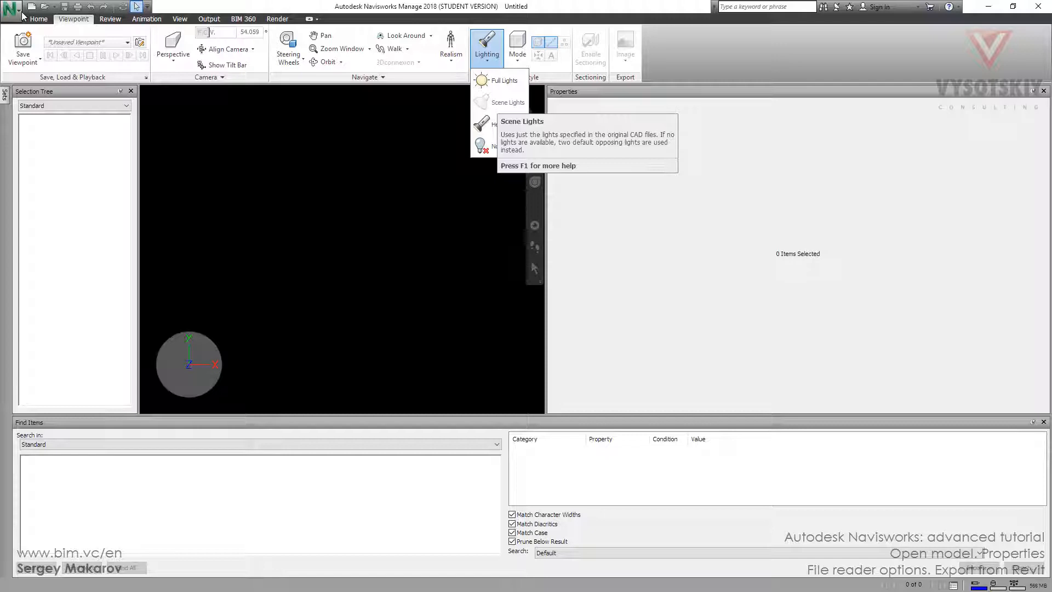
# Step: Return to Options > File Readers > Revit and review the reader settings again
pyautogui.click(10, 6)
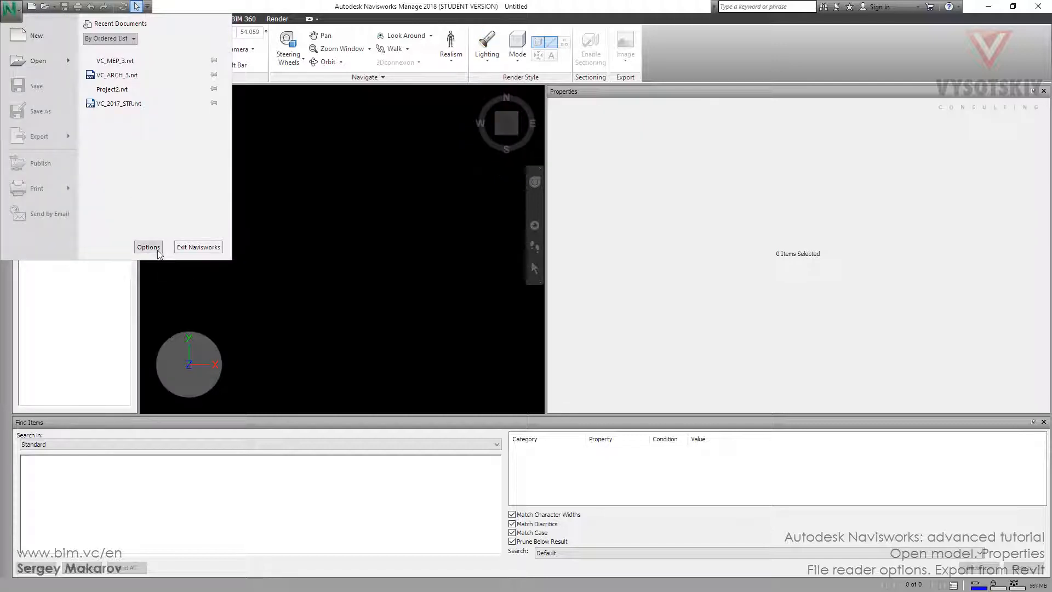
pyautogui.click(148, 247)
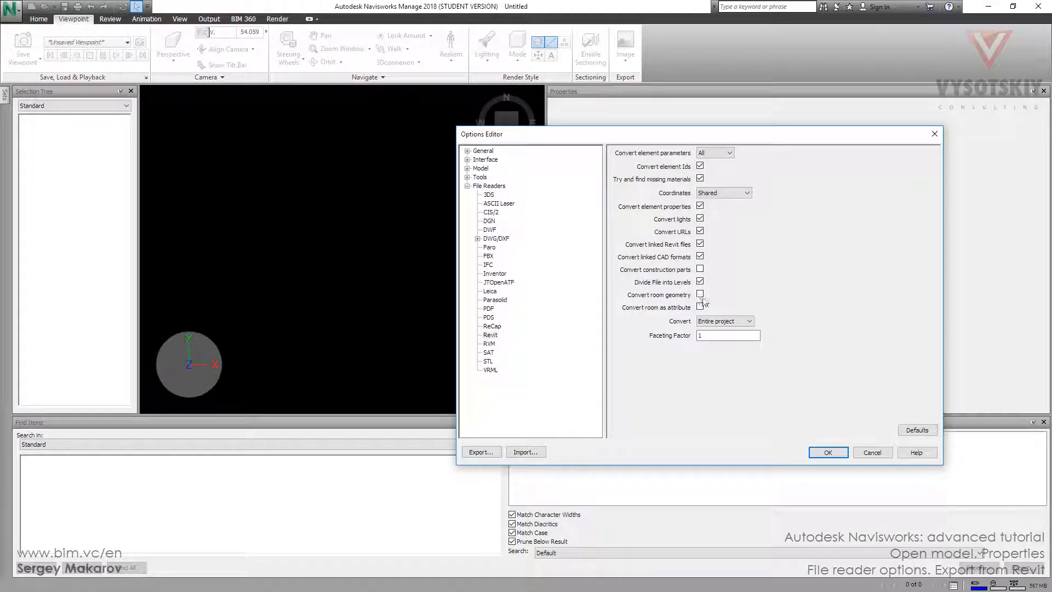
pyautogui.click(699, 282)
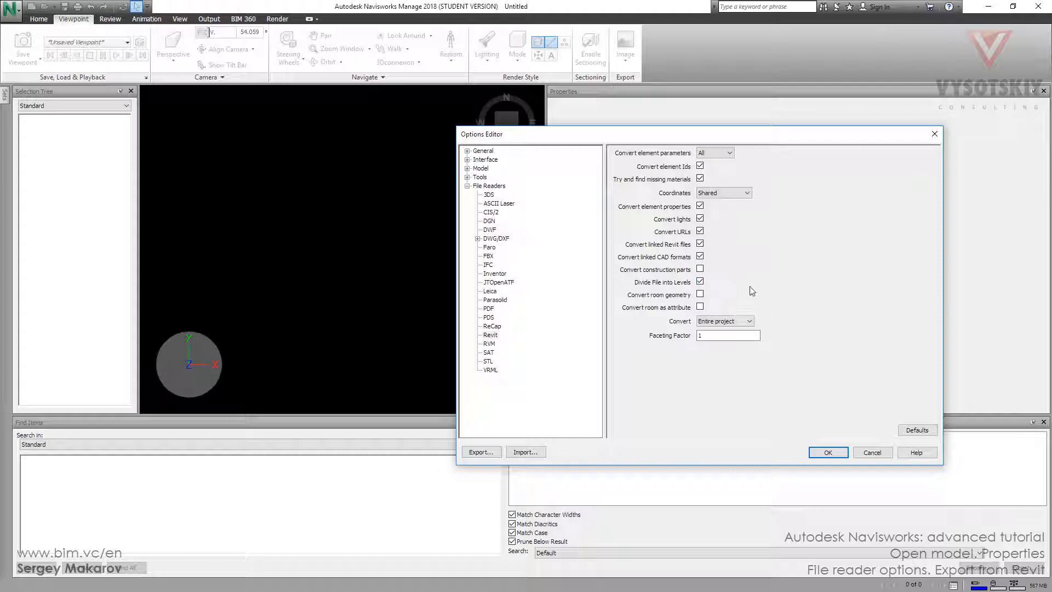
pyautogui.moveTo(685, 251)
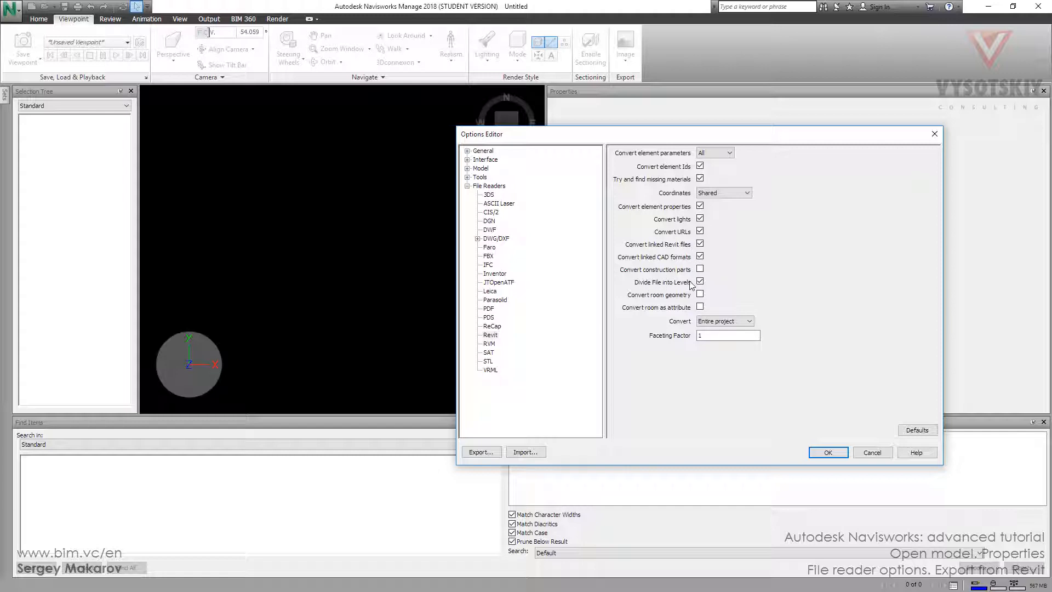
pyautogui.click(699, 281)
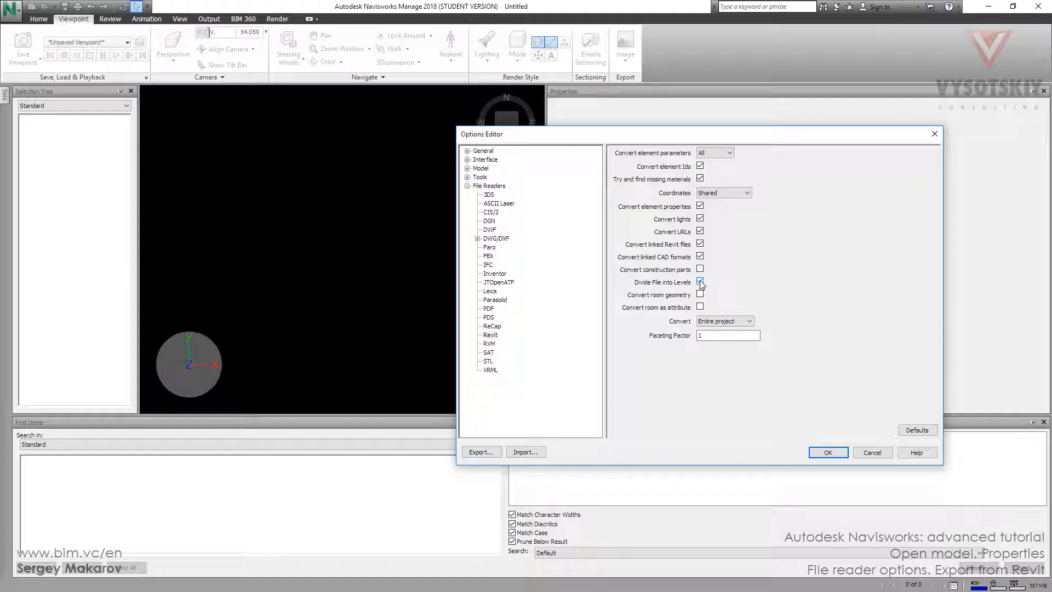
pyautogui.click(699, 281)
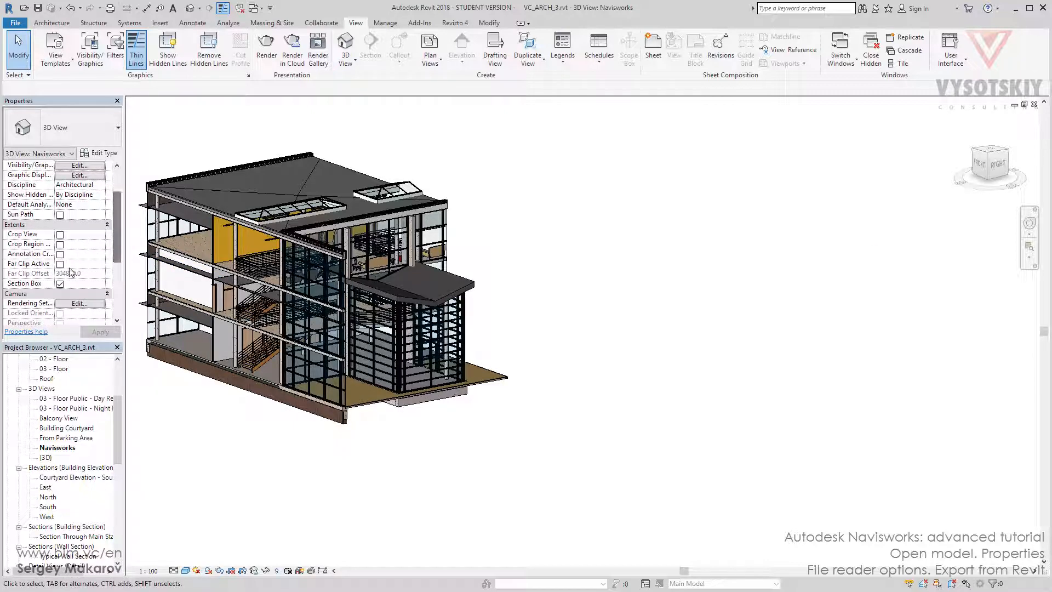
# Step: Turn off the section box and start Link Revit, browsing into folder 2
pyautogui.click(60, 283)
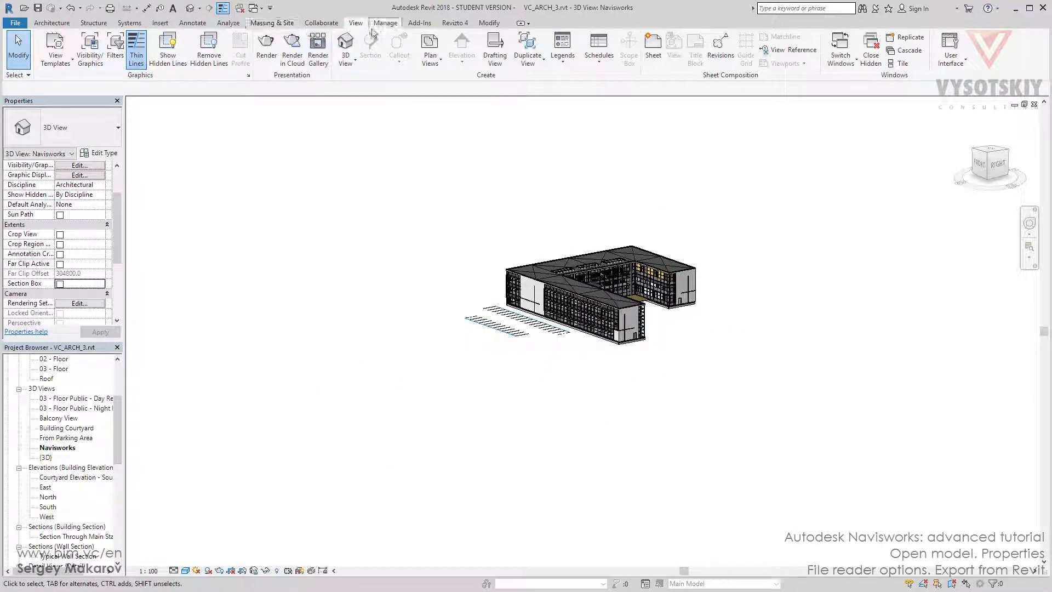
pyautogui.click(160, 22)
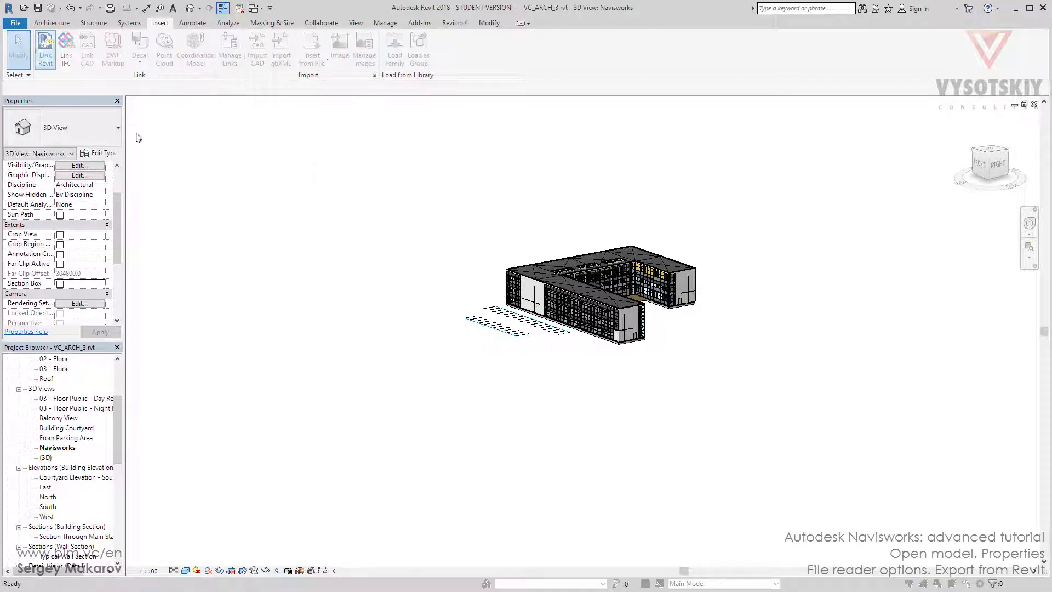
pyautogui.click(44, 48)
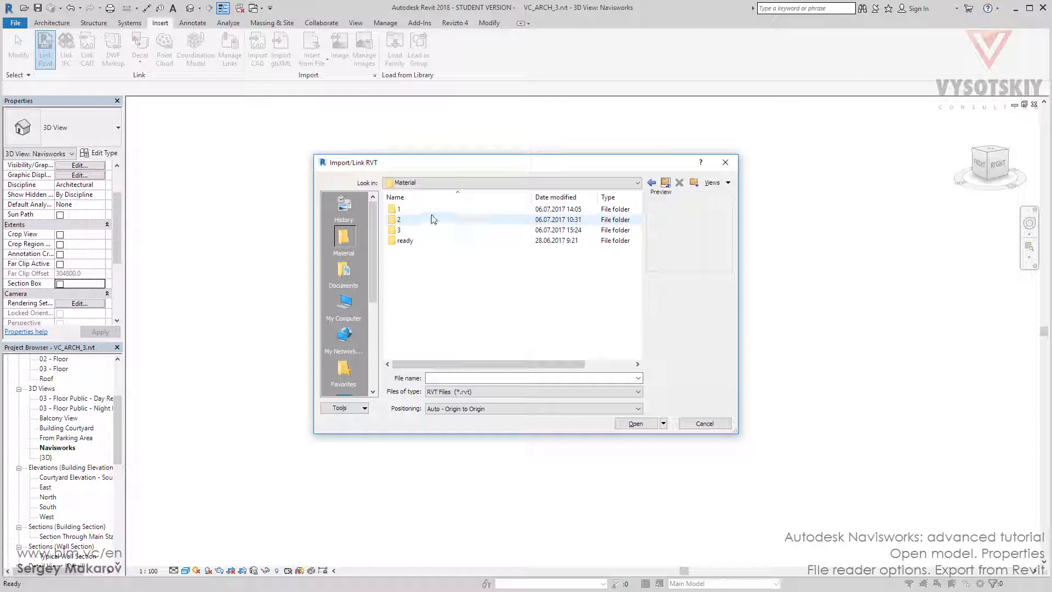
pyautogui.doubleClick(397, 209)
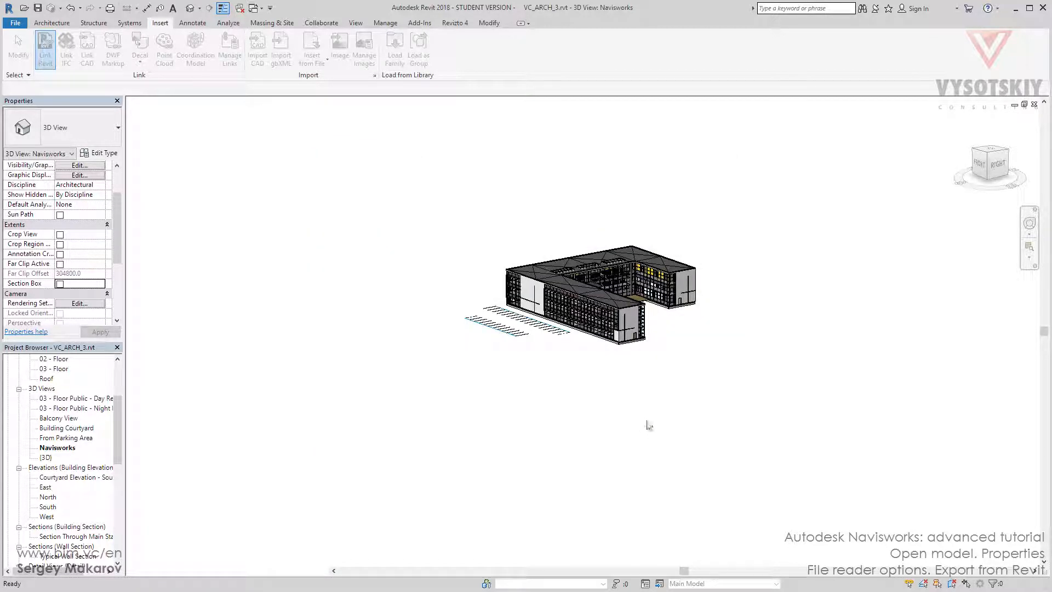
# Step: Load VC_2017_STR.rvt as a link, dismiss the nested-links notice and place it by the building
pyautogui.click(45, 48)
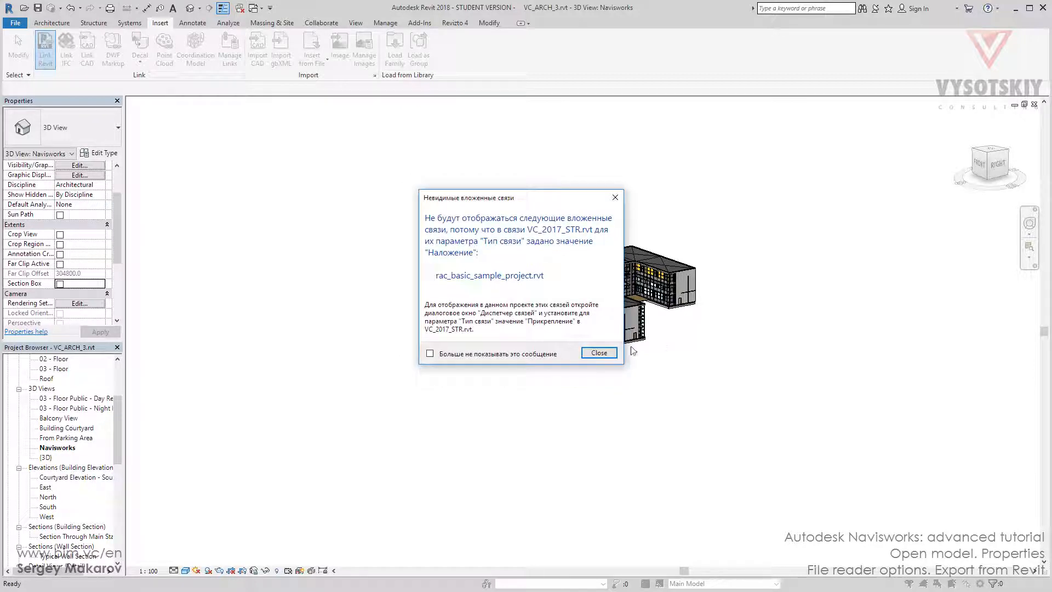
pyautogui.click(597, 352)
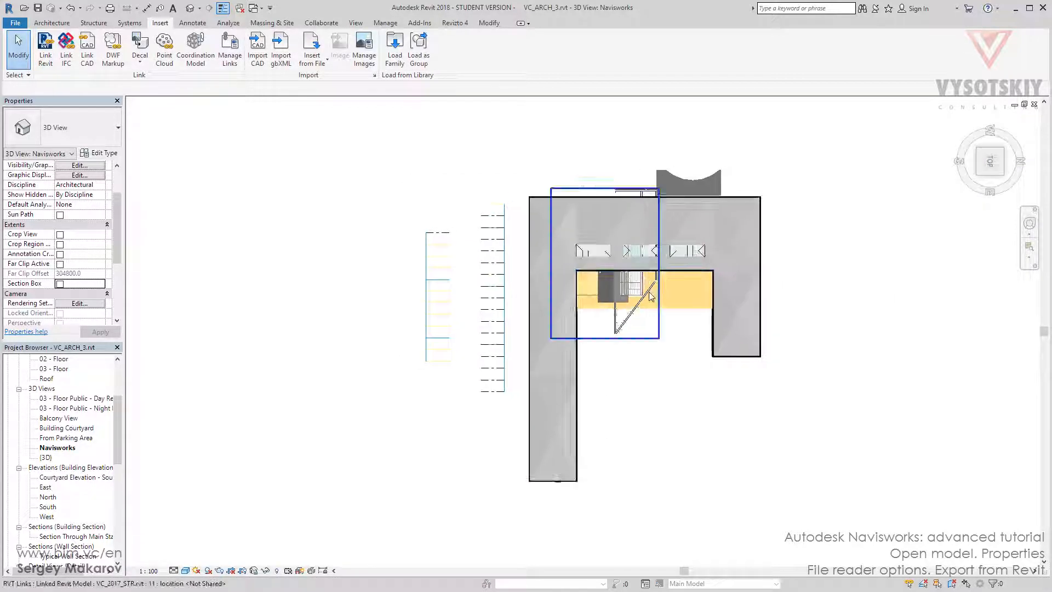
pyautogui.click(607, 289)
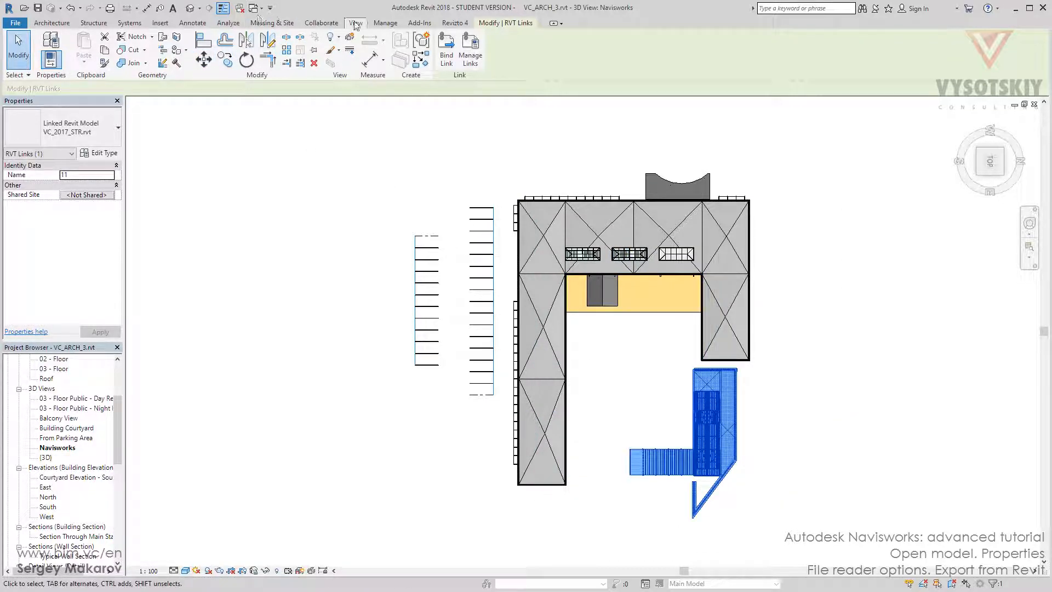
pyautogui.click(356, 21)
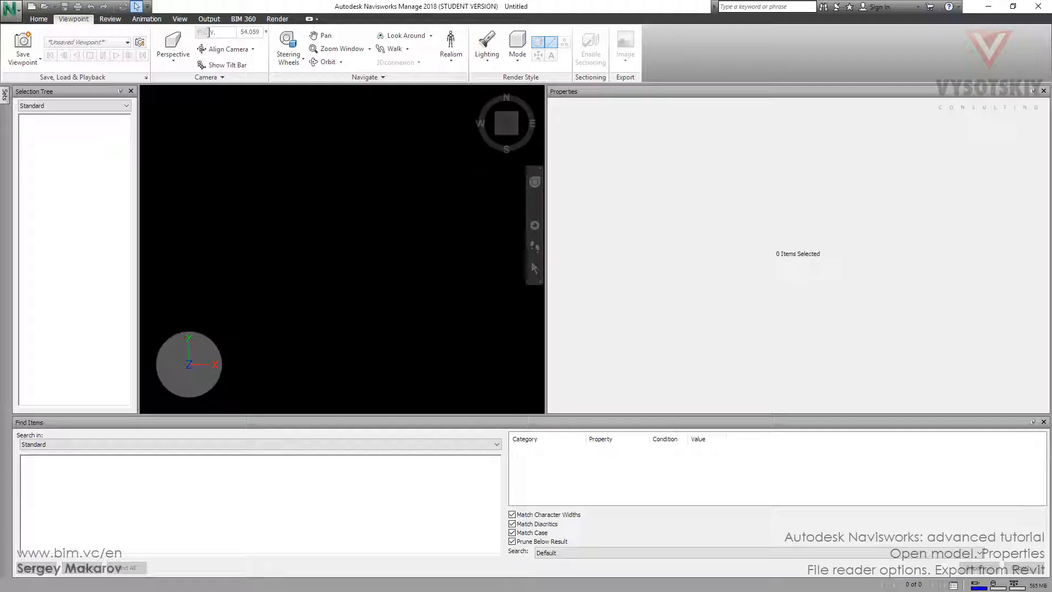
pyautogui.moveTo(31, 7)
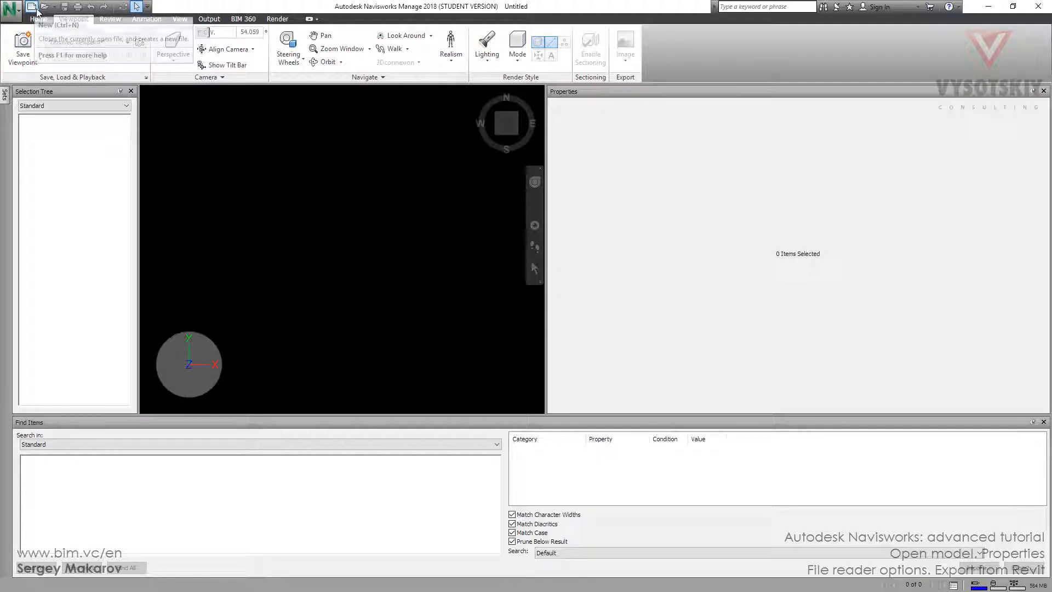
# Step: Open VC_ARCH_3.rvt so the building and its linked steel structure appear in the scene
pyautogui.click(43, 7)
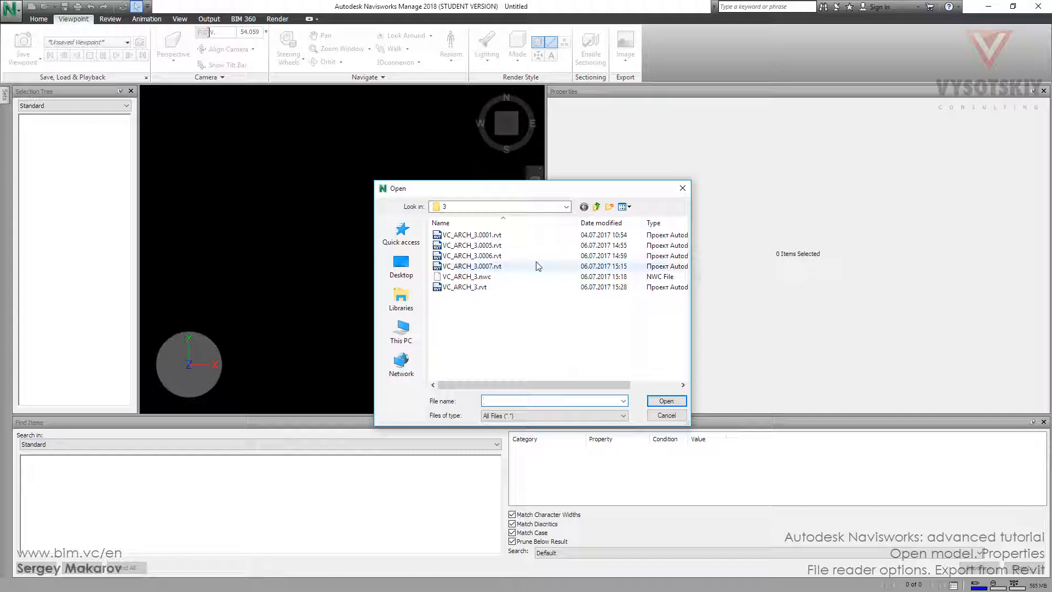
pyautogui.click(463, 287)
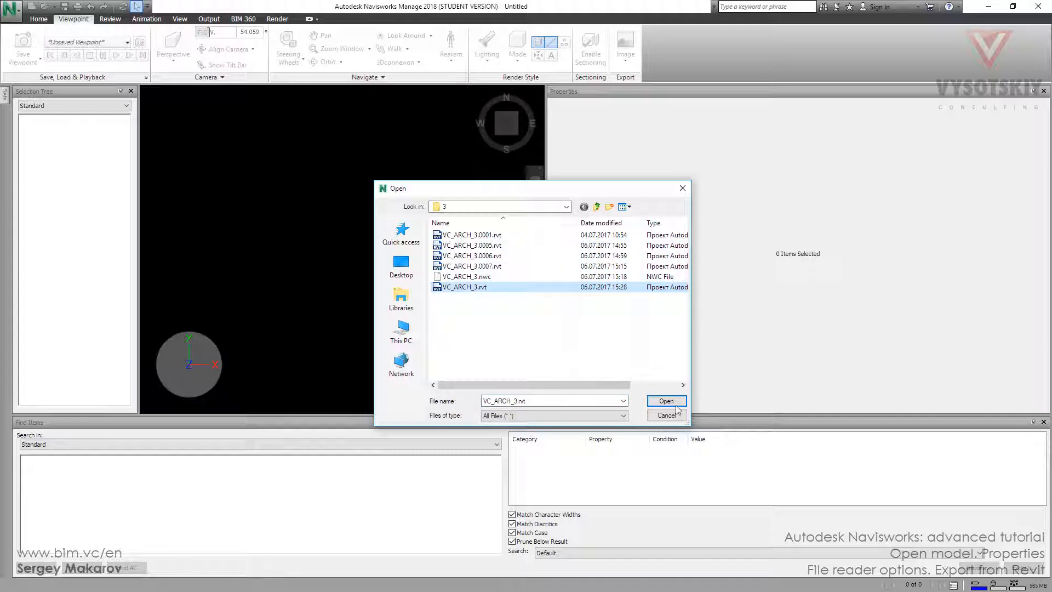
pyautogui.click(665, 401)
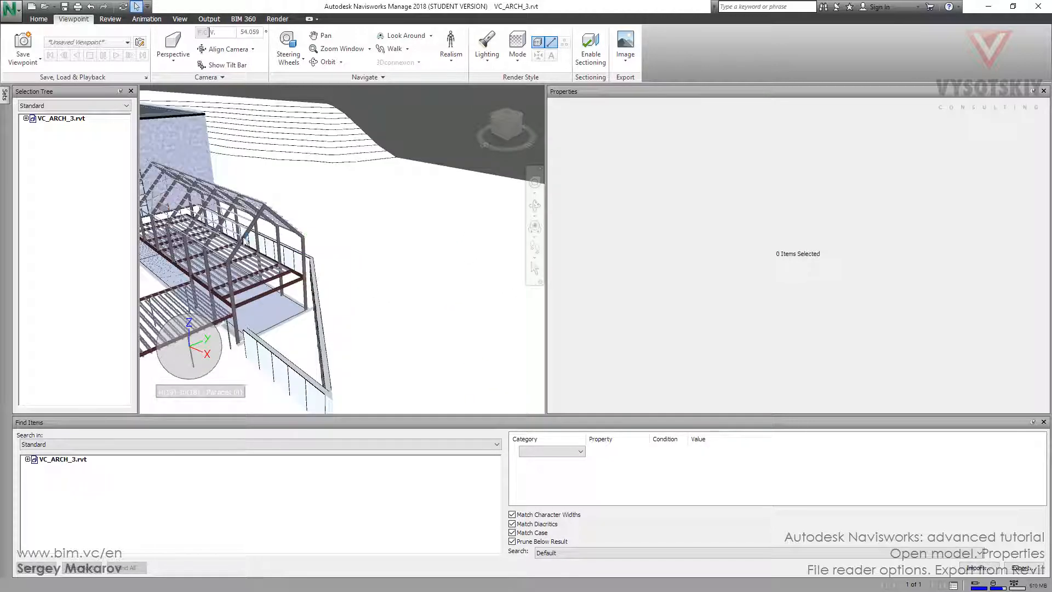
# Step: Select a universal beam, review its properties, then collapse the link's Structural Framing and Walls nodes
pyautogui.click(245, 241)
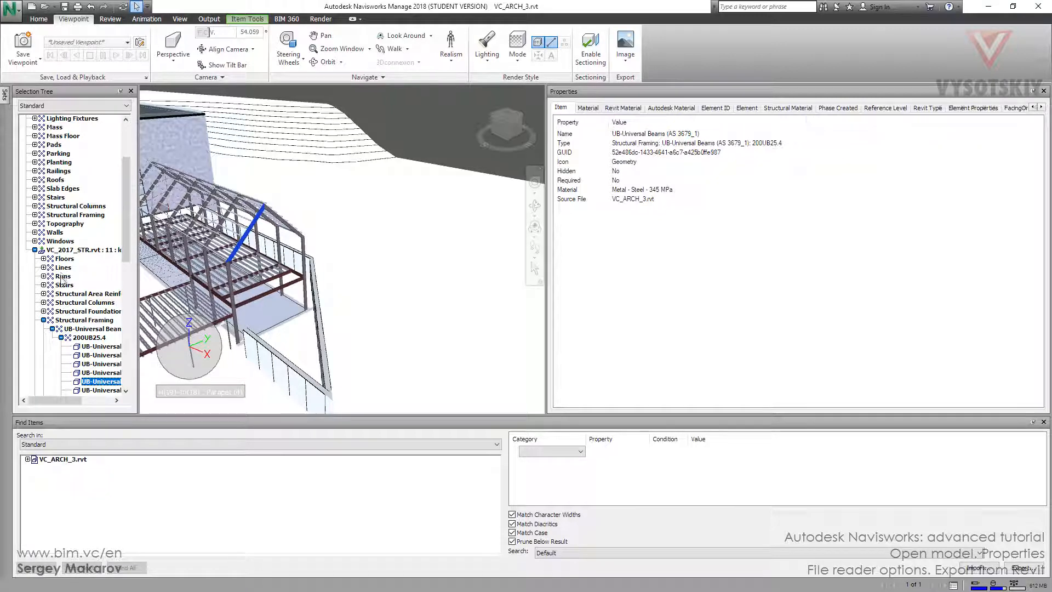
pyautogui.scroll(-3)
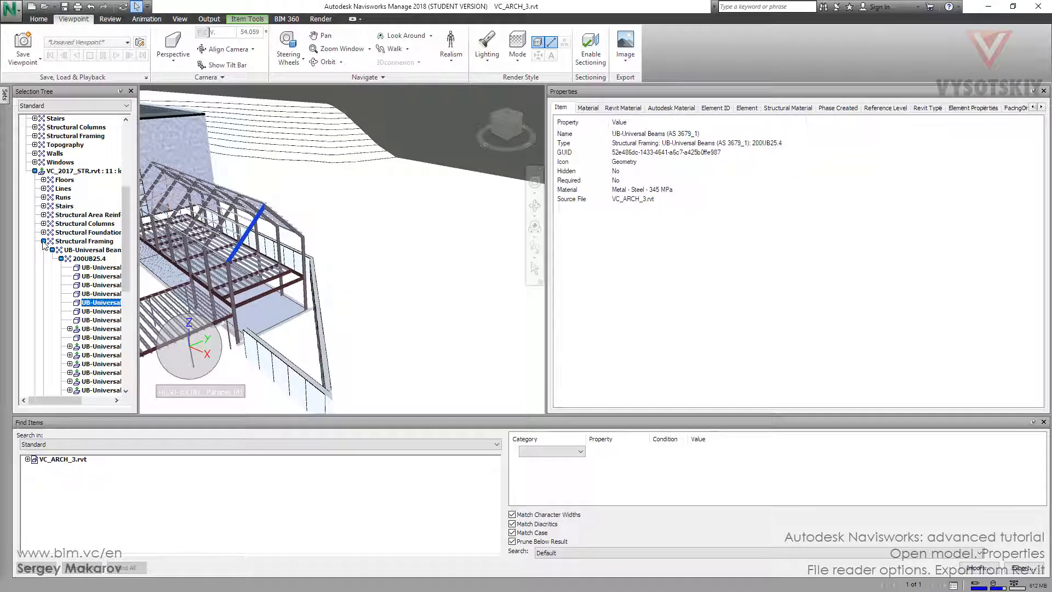
pyautogui.click(42, 241)
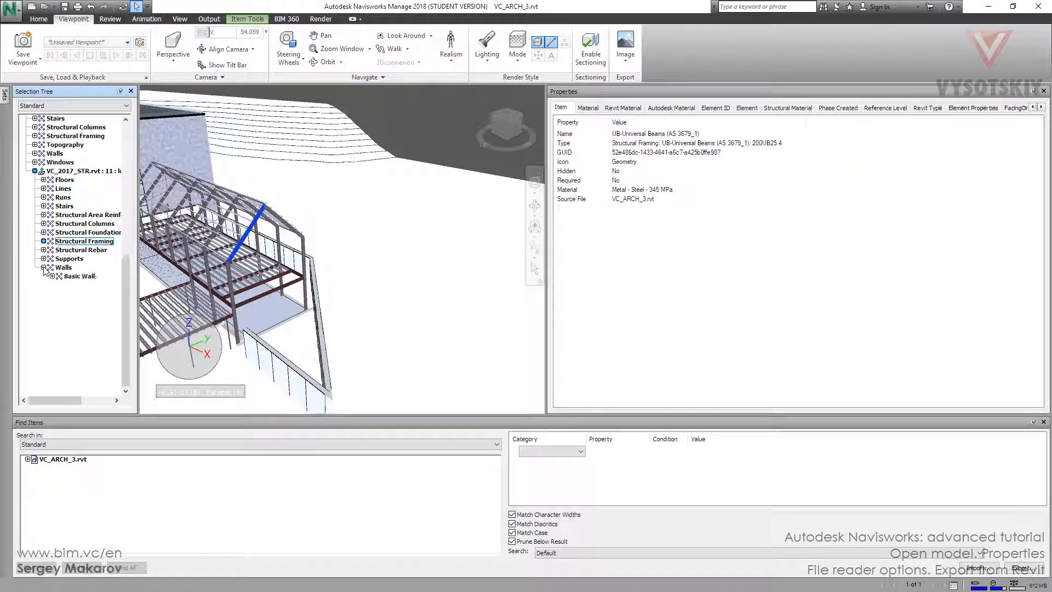
pyautogui.click(54, 275)
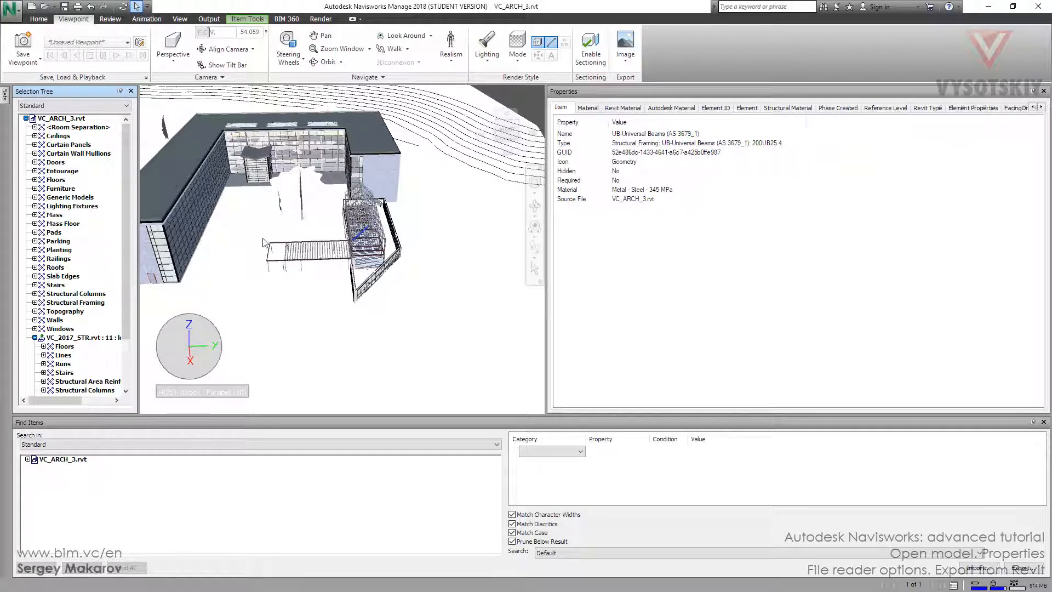
pyautogui.click(111, 42)
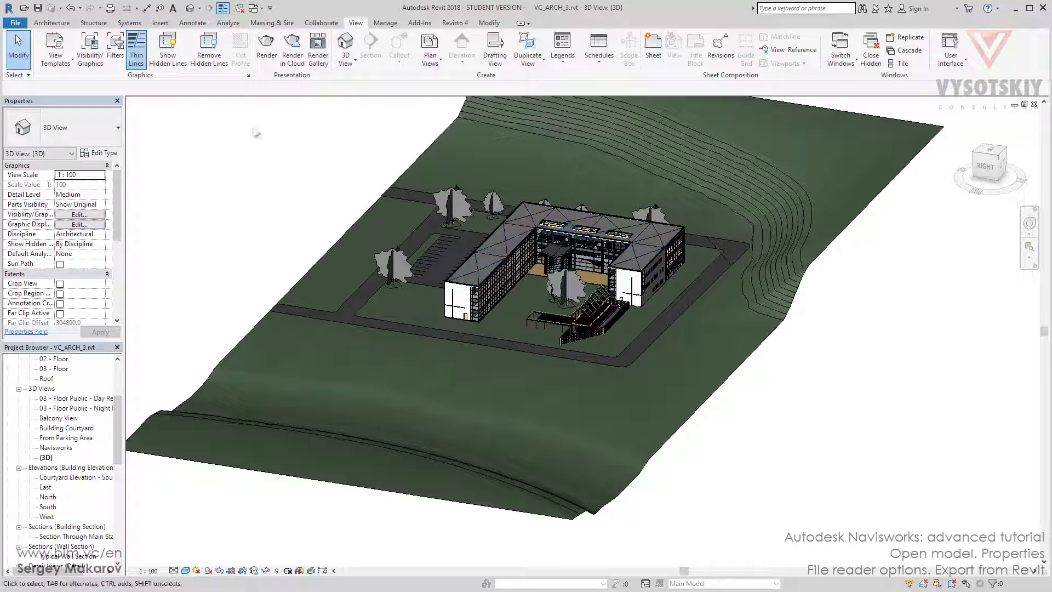
# Step: Start an NWC export and bring up the Navisworks Settings for Revit files
pyautogui.click(15, 22)
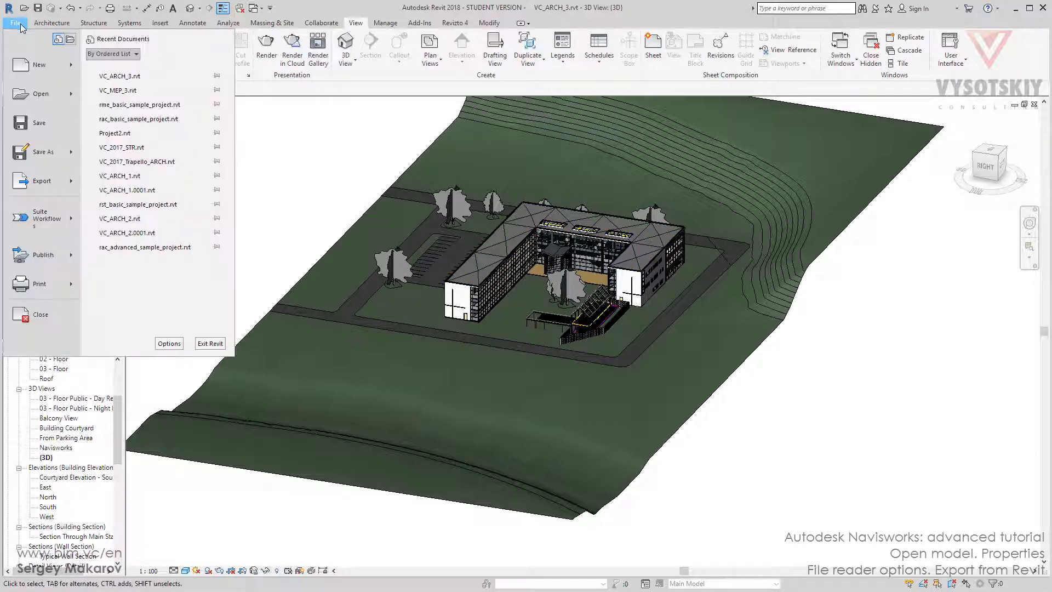
pyautogui.click(41, 180)
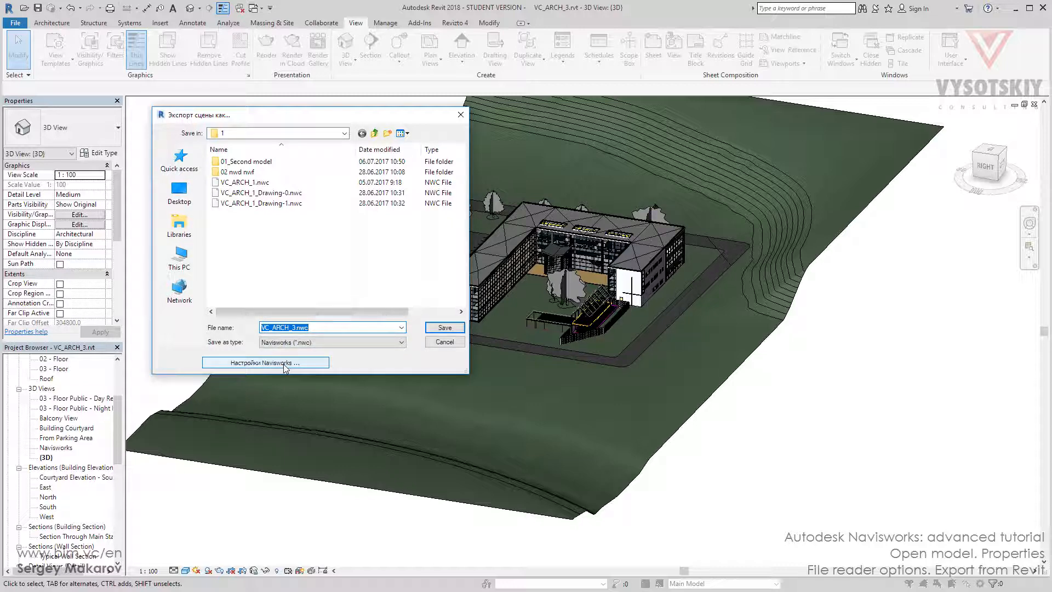
pyautogui.click(264, 362)
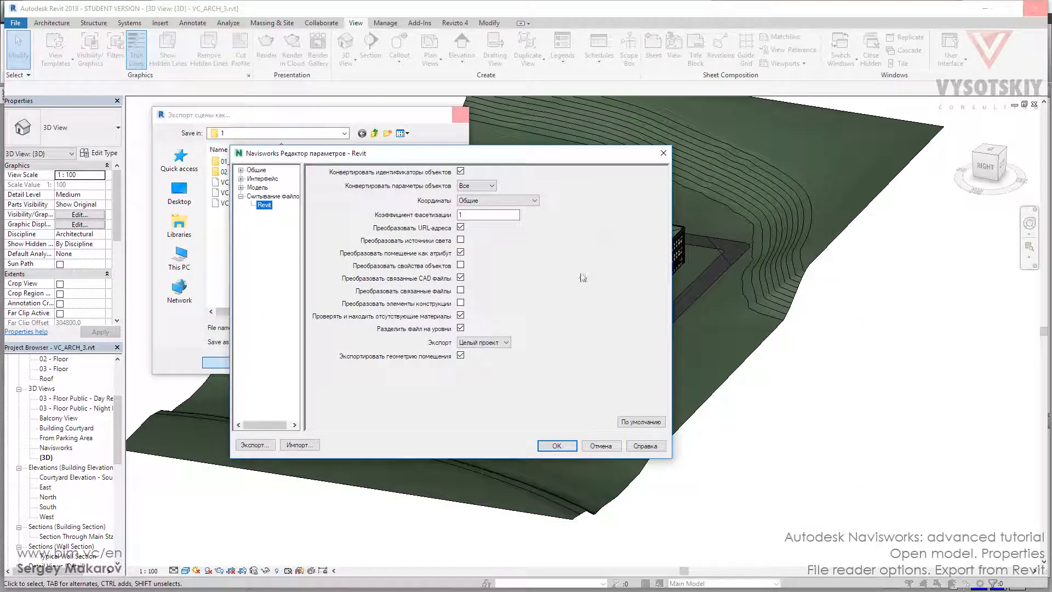
pyautogui.moveTo(586, 436)
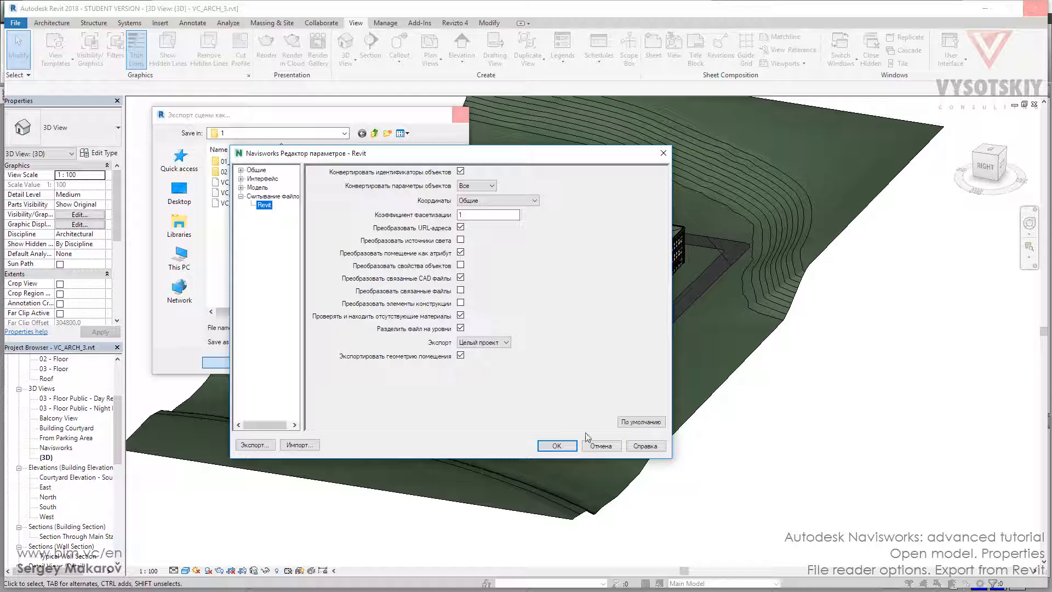